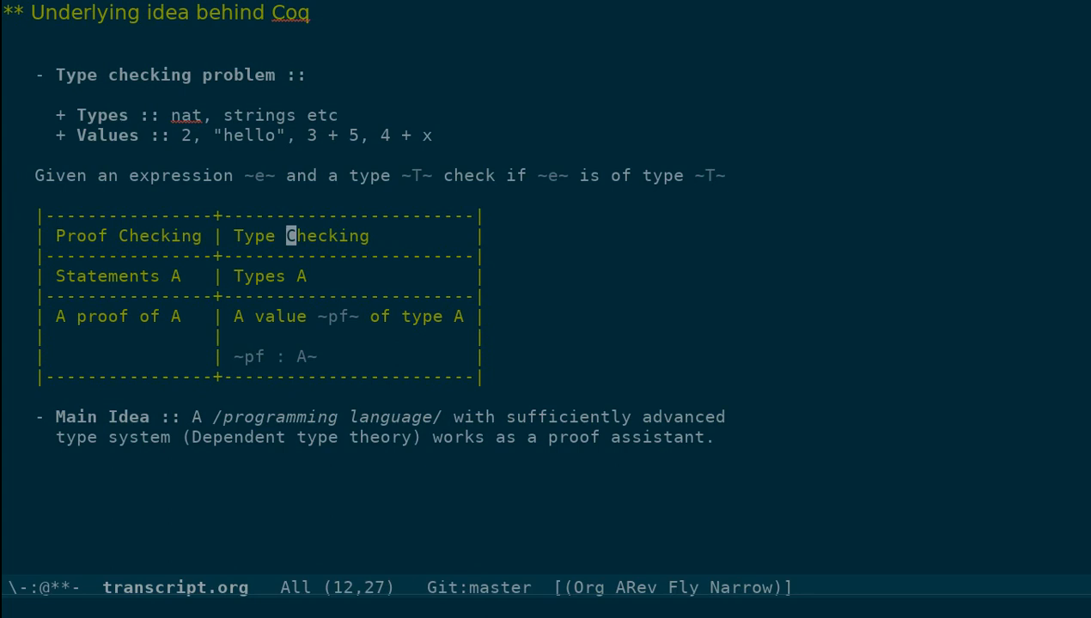
{"action": "mouse_move", "coordinate": [146, 275]}
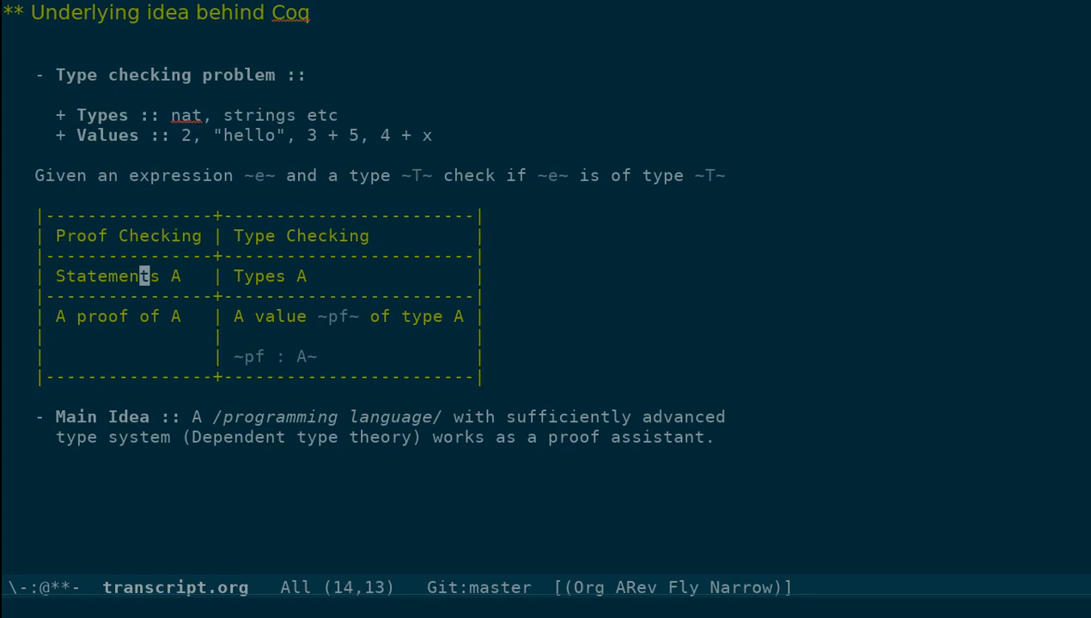